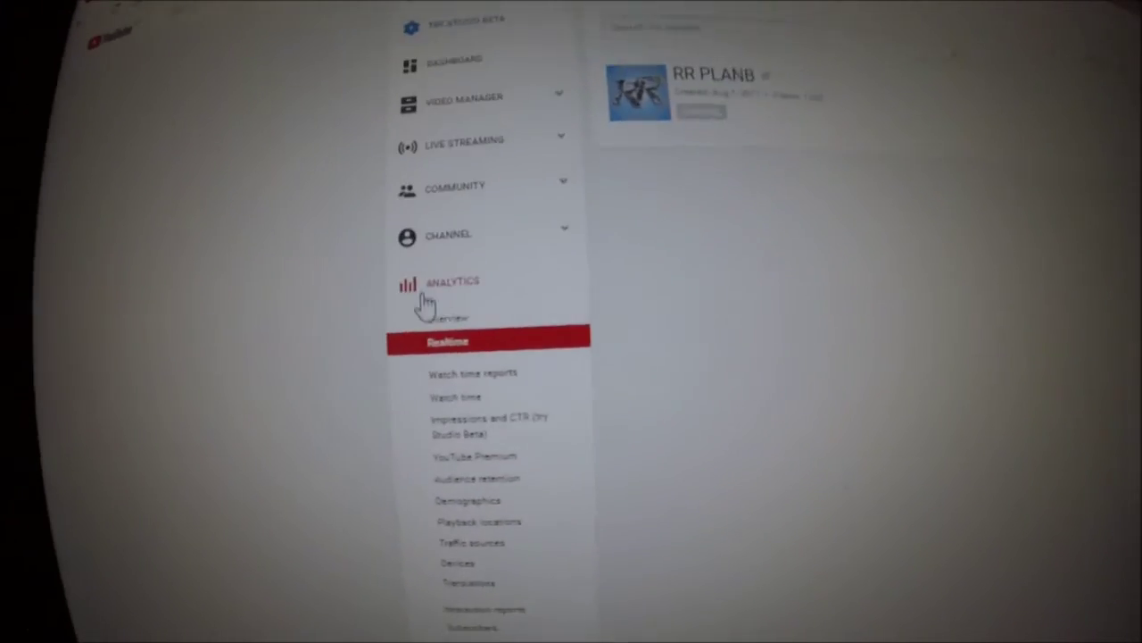
Show the Analytics Overview with 13,515 minutes watch time and 11,747 views for the last 28 days
left_click(446, 316)
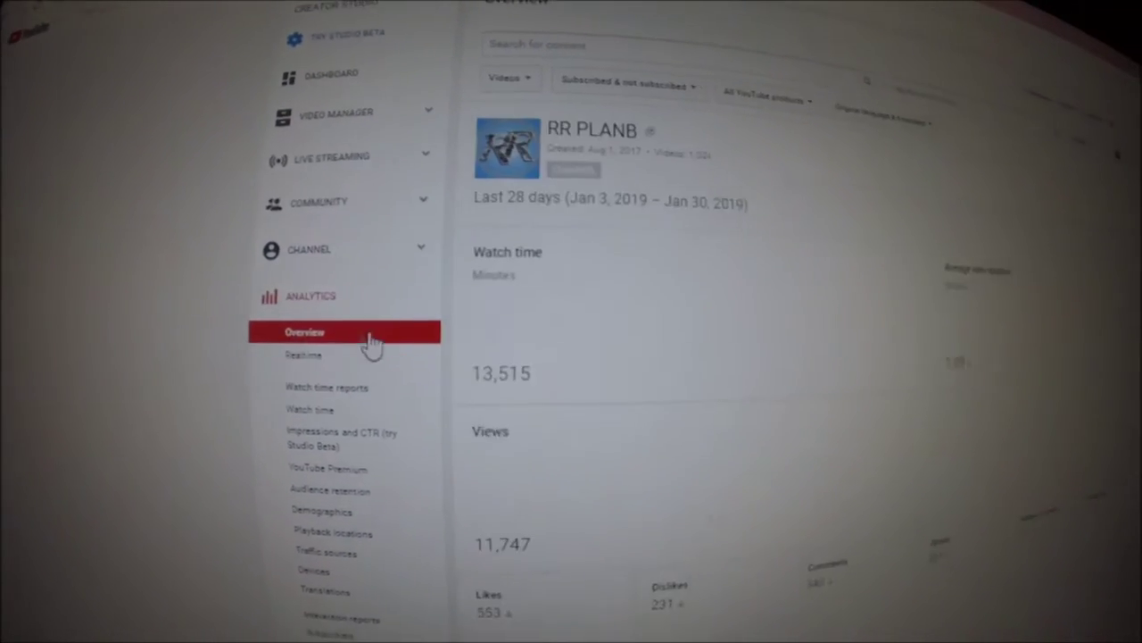